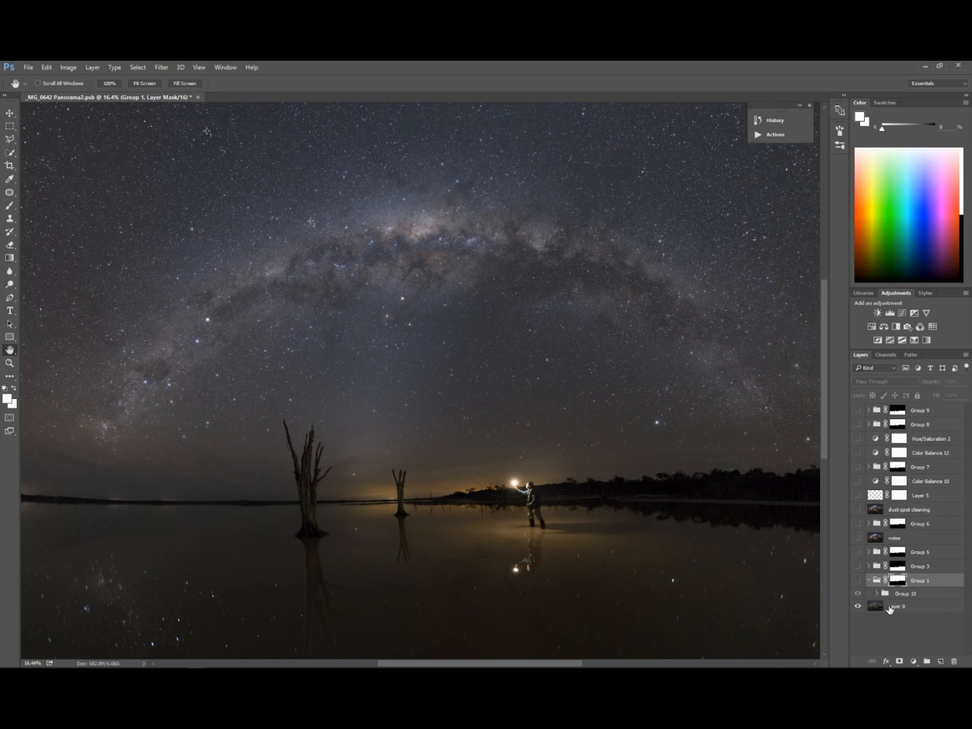
mouse_move(882, 610)
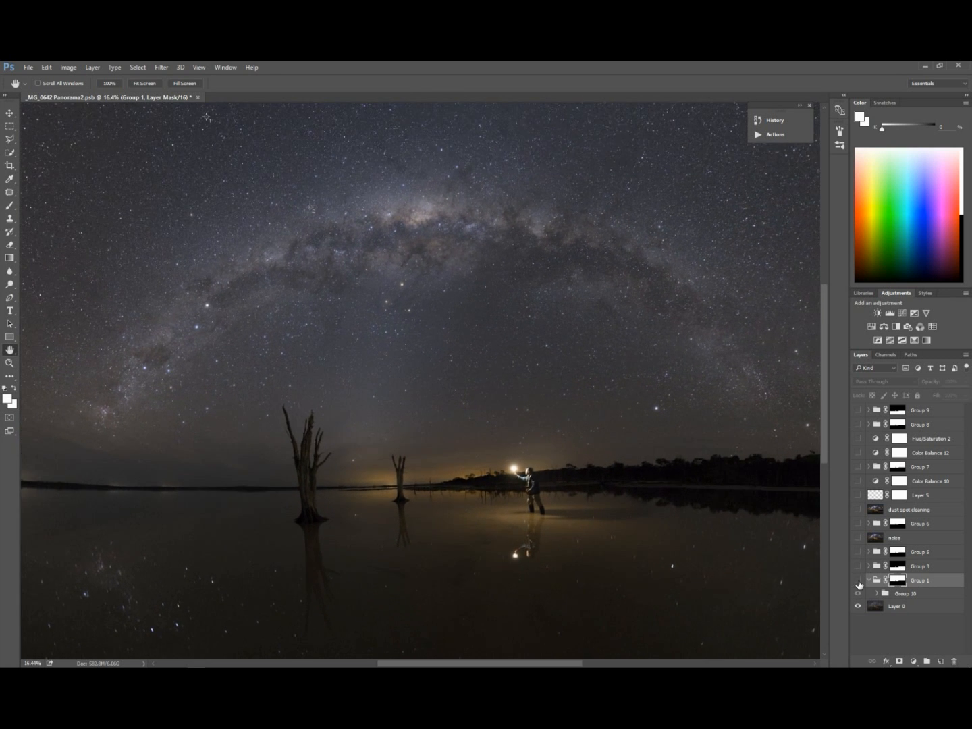
Add a Black & White adjustment layer and blend it in Luminosity mode to restore colour
left_click(858, 580)
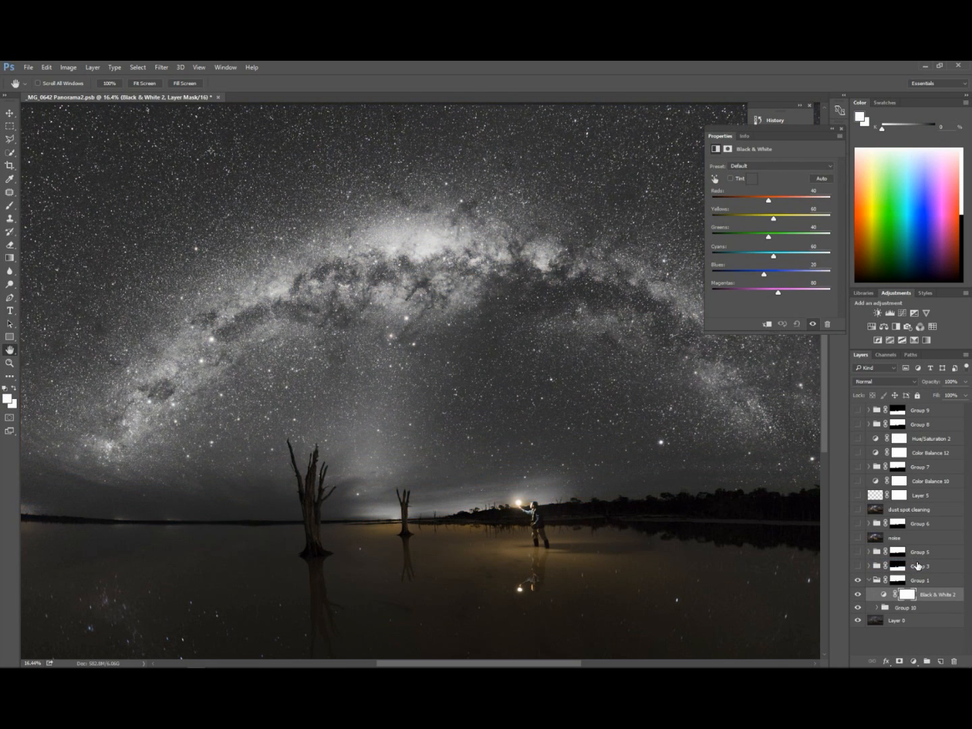
left_click(880, 381)
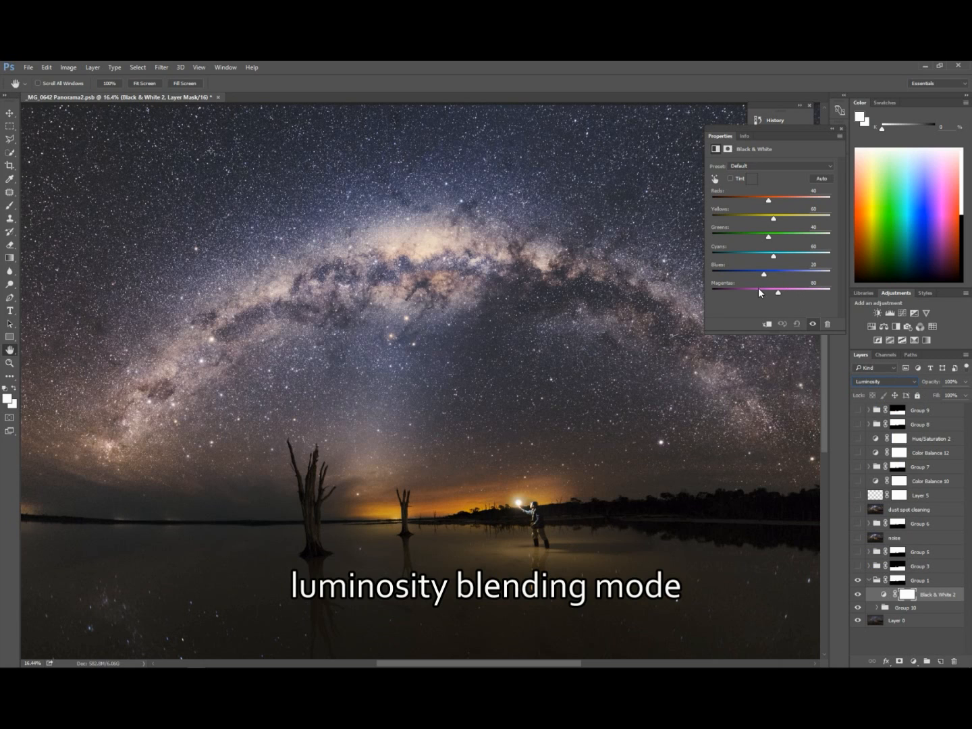
Pull the Blues slider down in two passes and darken the Reds slightly
left_click_drag(763, 274, 768, 274)
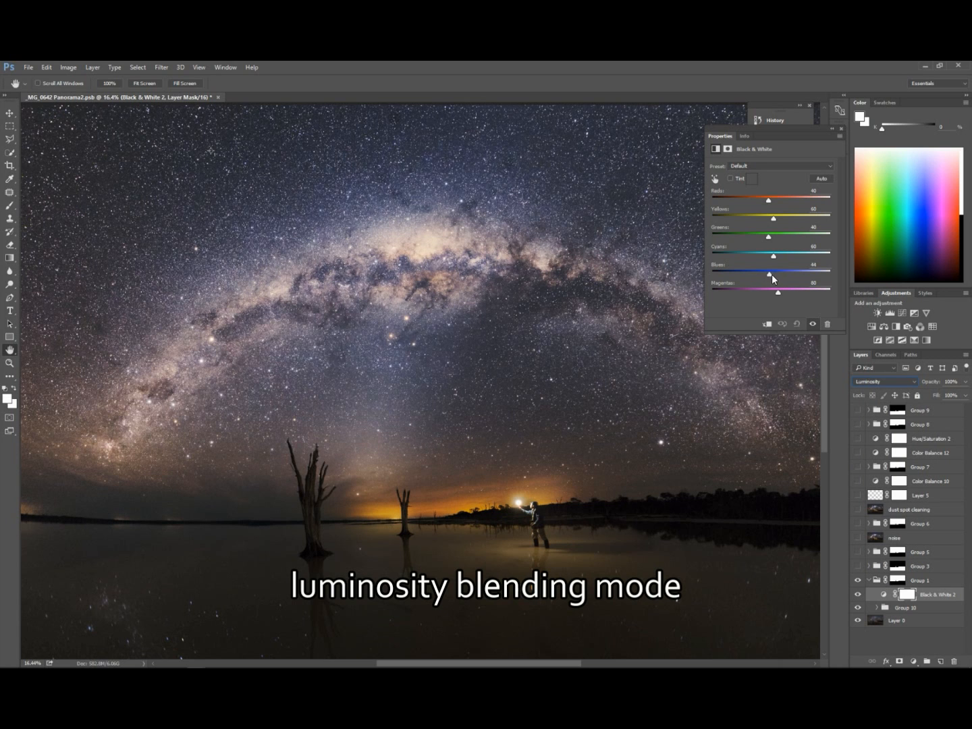
left_click_drag(783, 276, 767, 275)
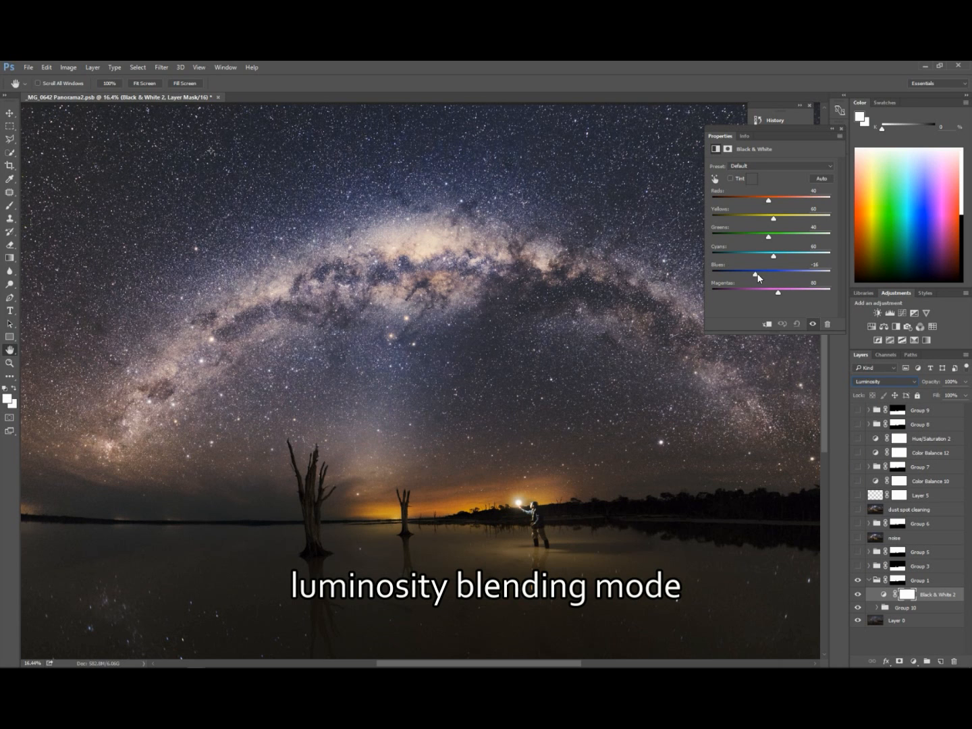
left_click_drag(763, 273, 775, 274)
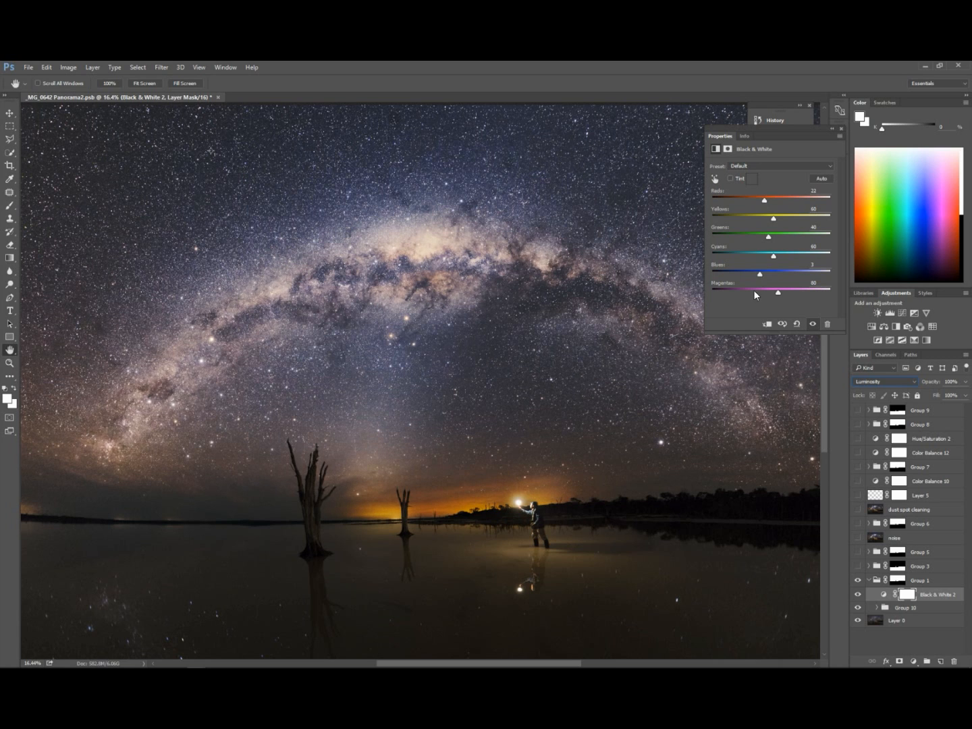
Test a brighter blue, then push Blues darker again for stronger core contrast
left_click_drag(758, 273, 771, 272)
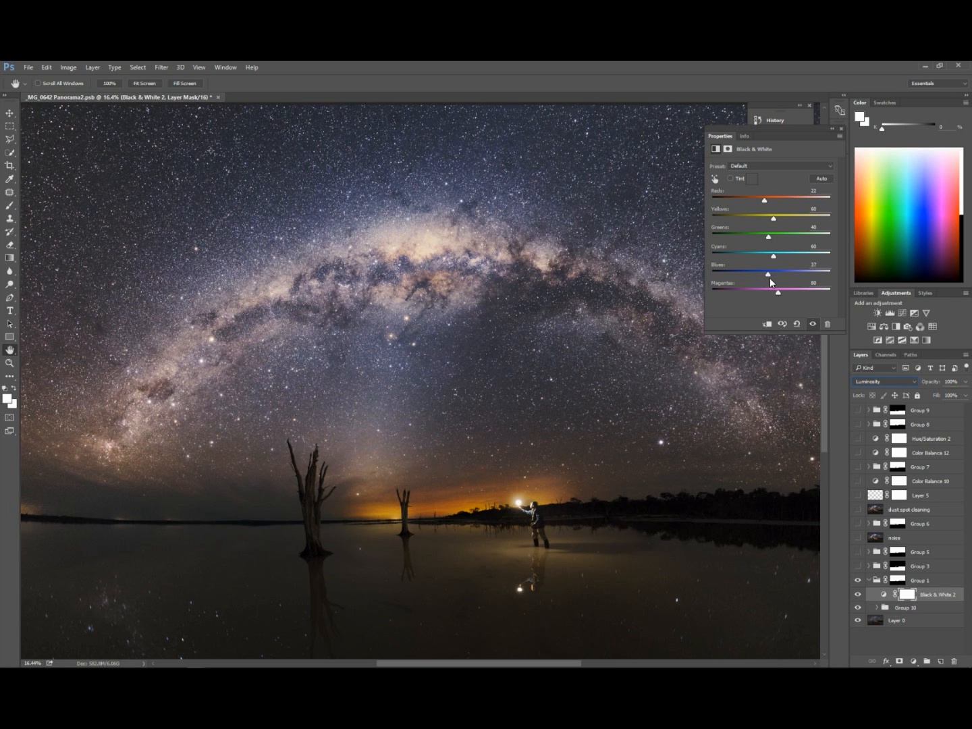
left_click_drag(772, 274, 757, 274)
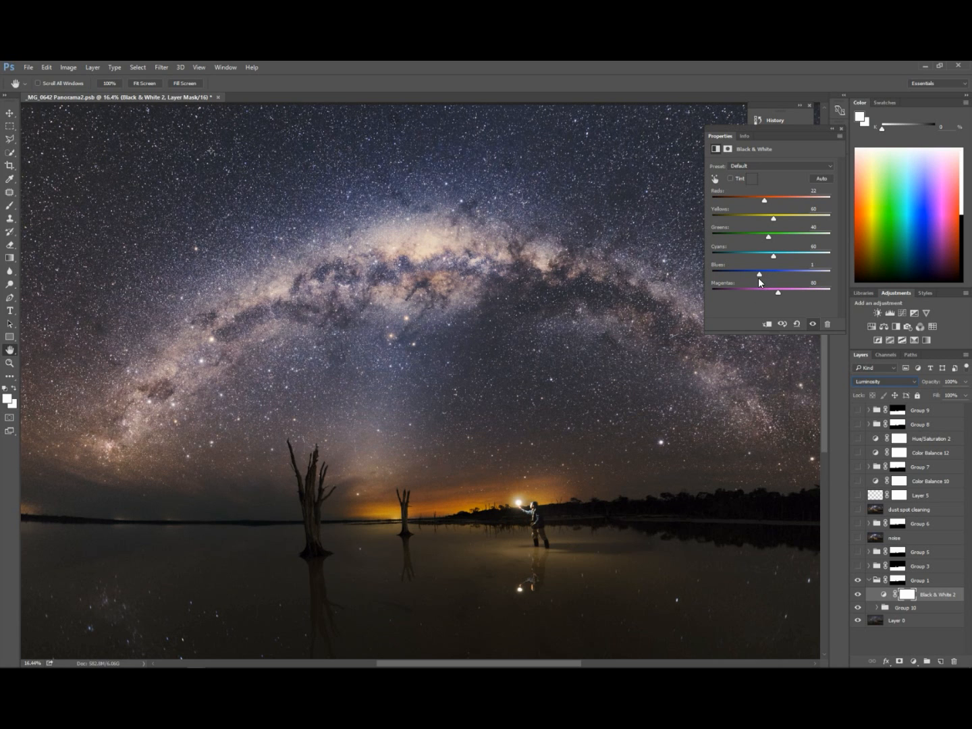
left_click_drag(778, 274, 753, 274)
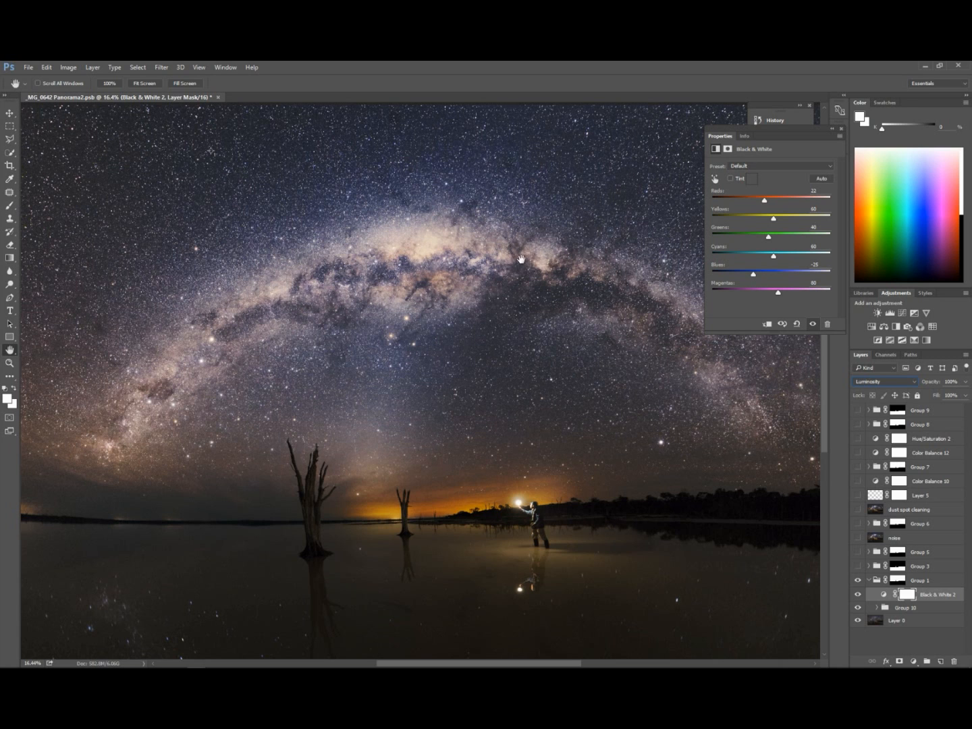
mouse_move(613, 316)
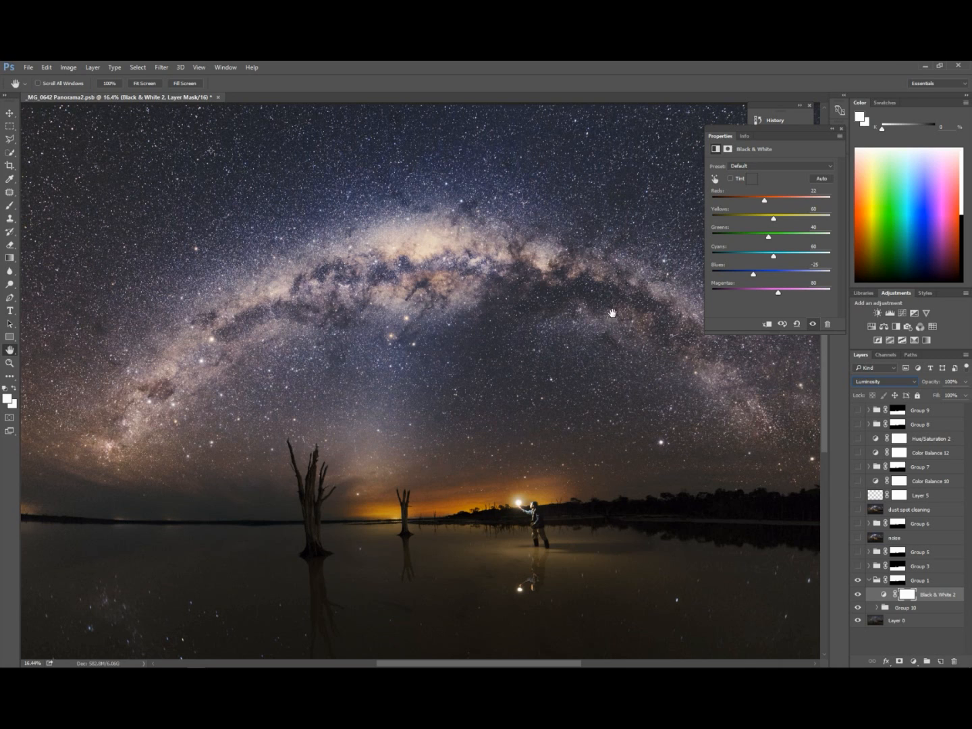